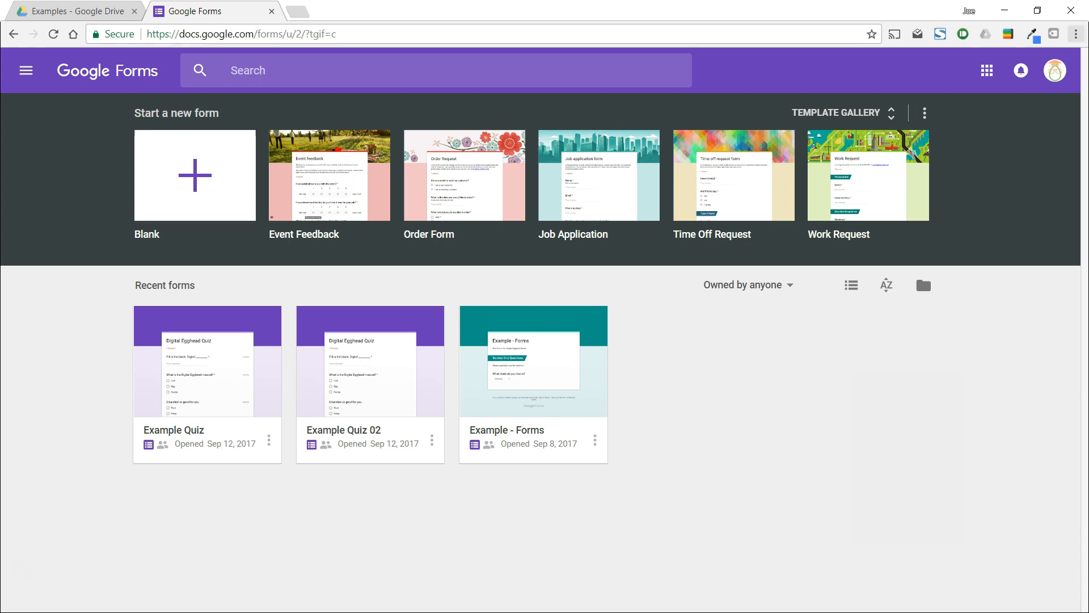
- Create a new blank form and title it 'A Sign In Sheet'
click(194, 175)
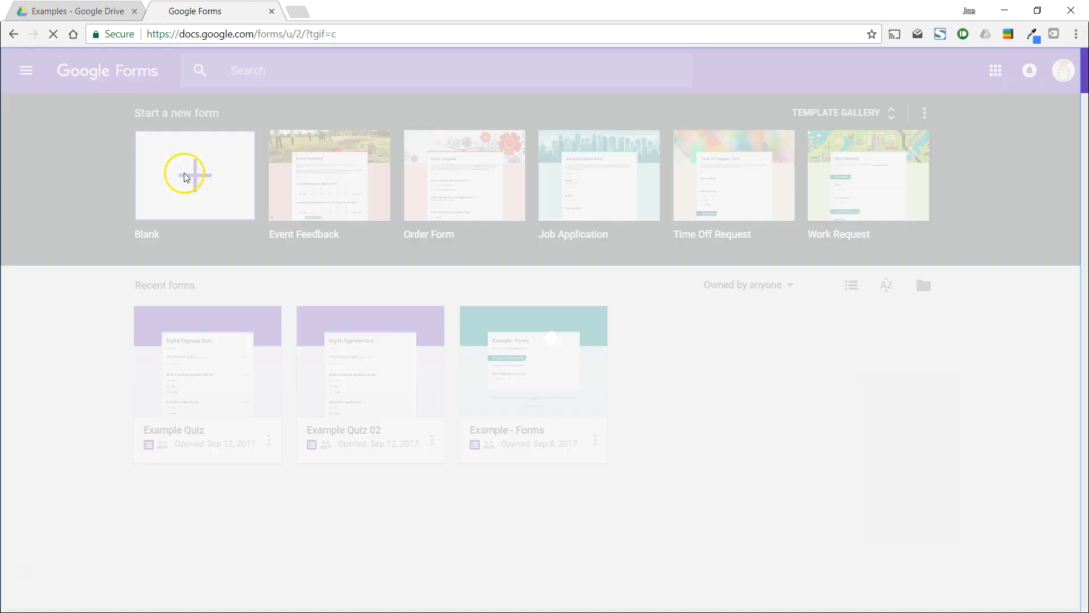
click(194, 175)
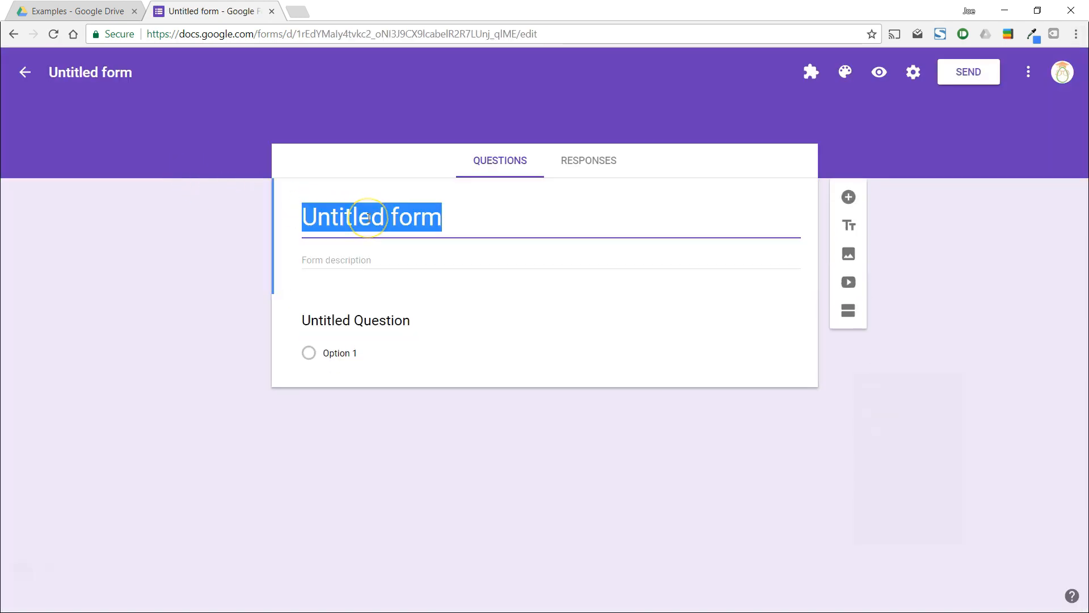
text(A Sign In Sheet)
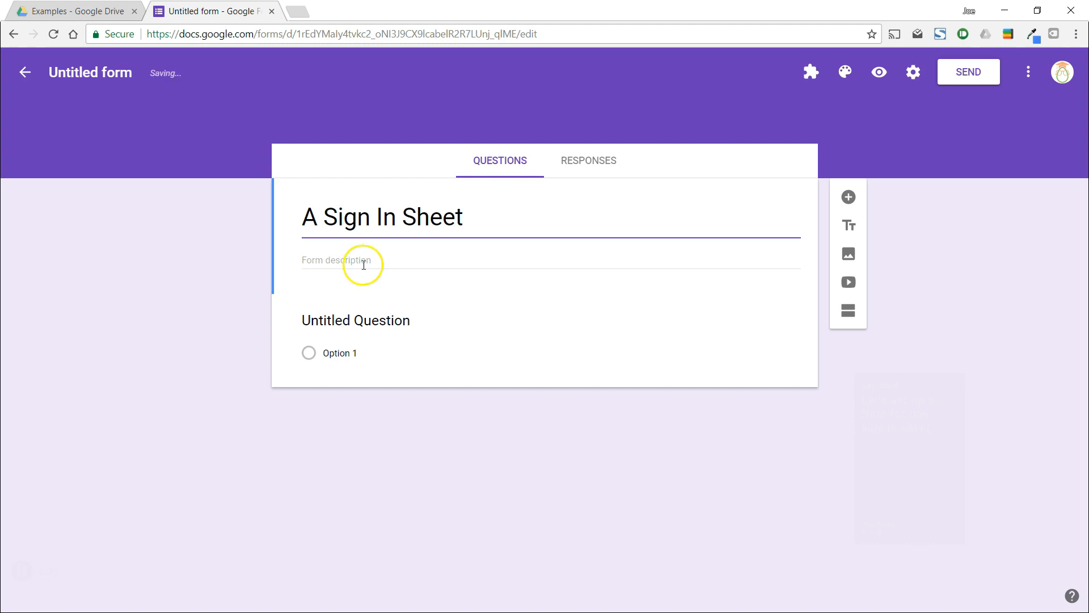
click(355, 320)
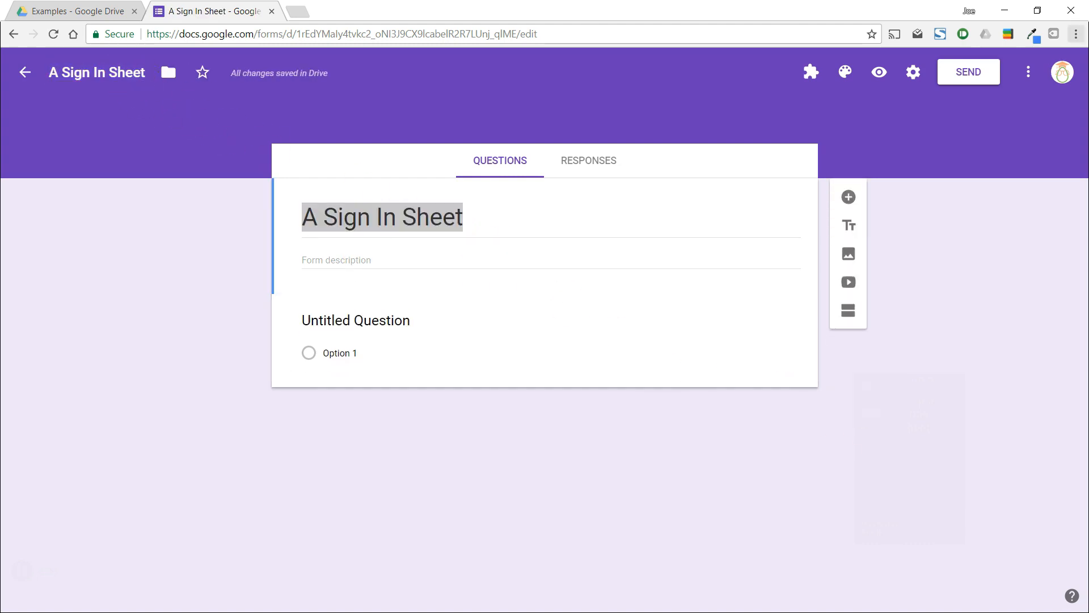
- Add questions Name (short answer), Time of Arrival (time) and Email Address (short answer)
click(355, 320)
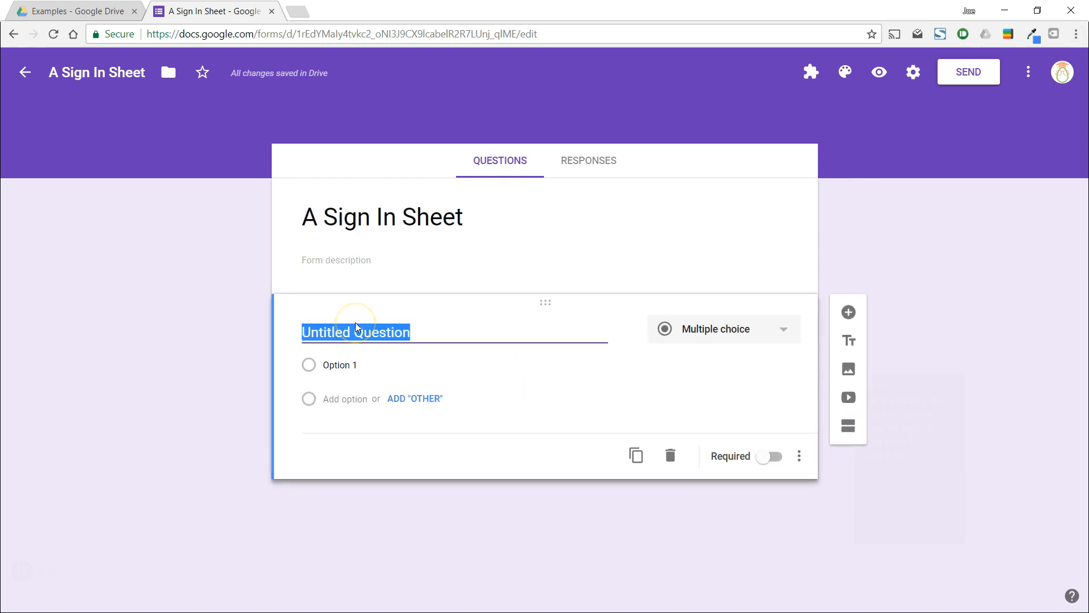
text(Name)
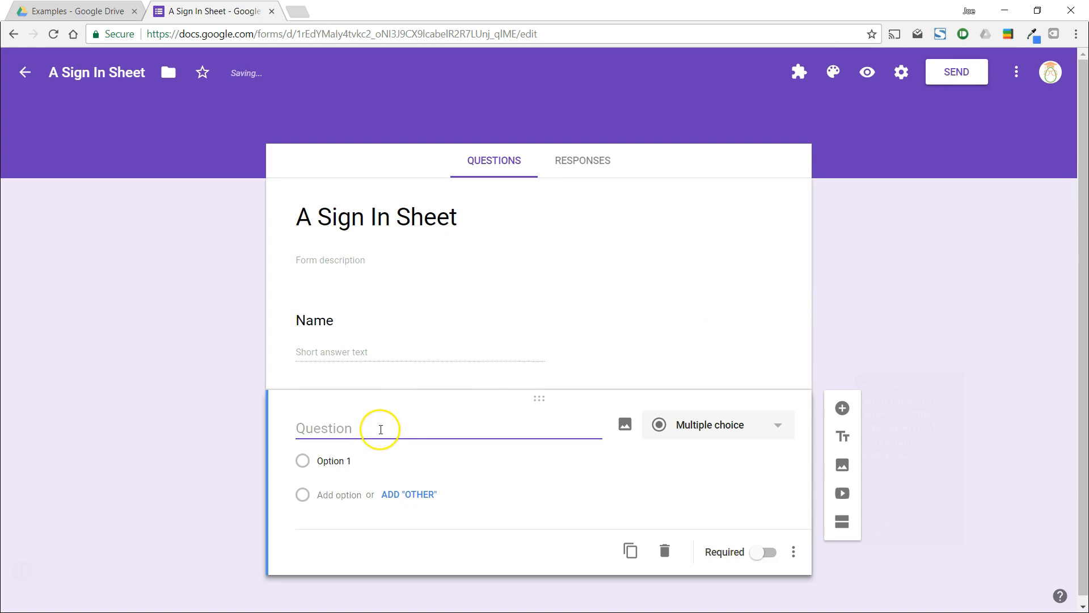
text(Time of Arrival)
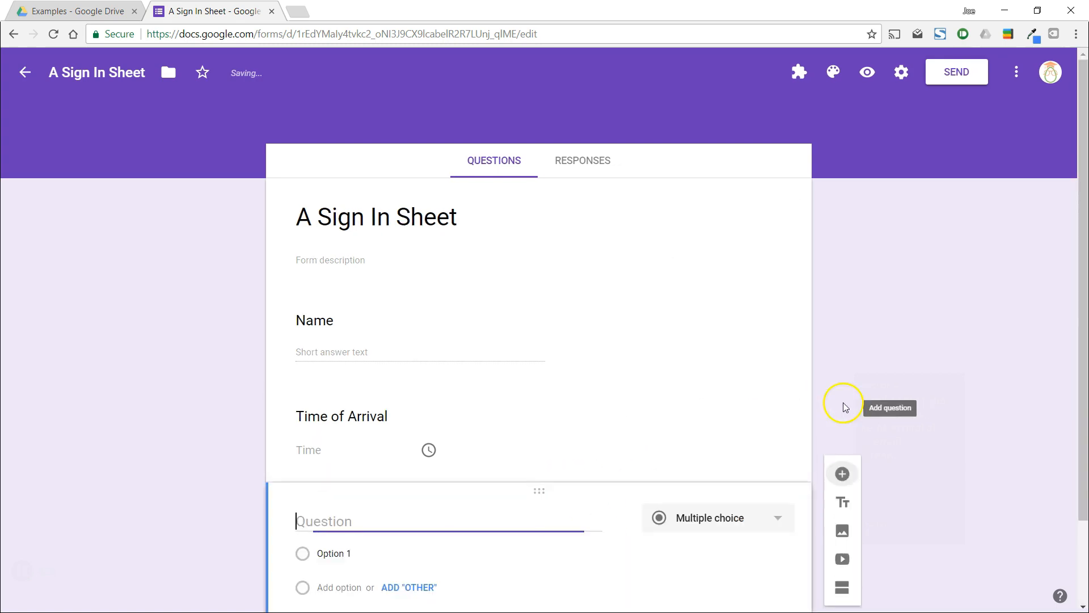
text(Email Address)
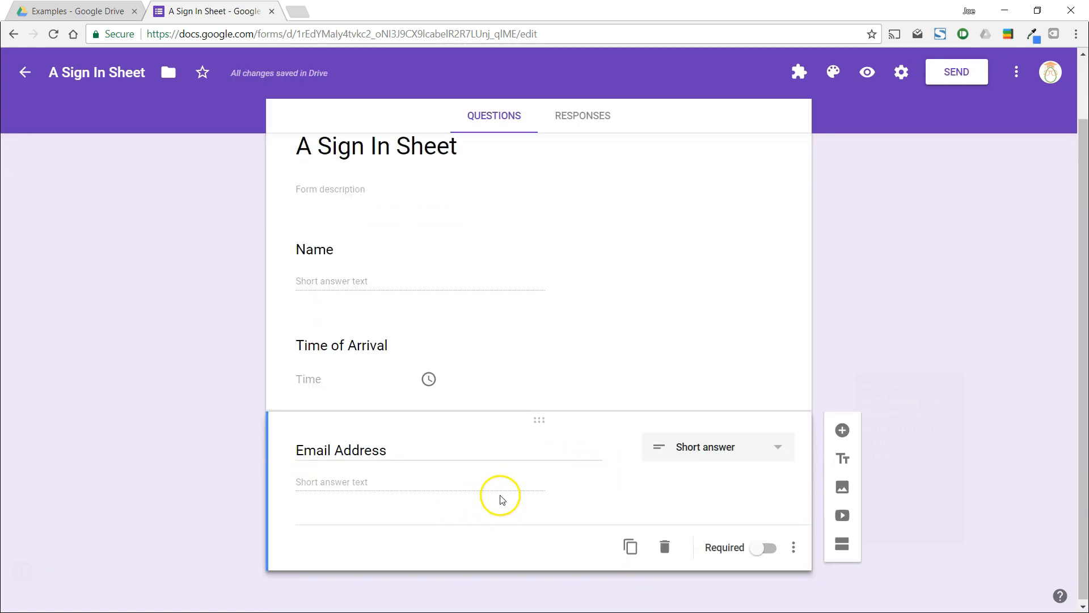
scroll(up, 3)
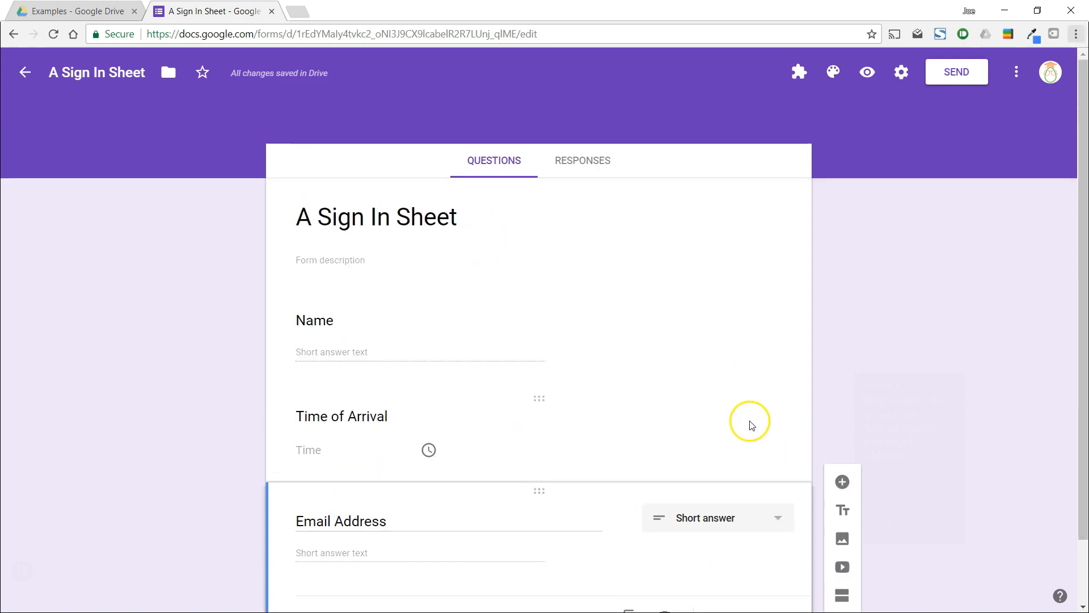
mouse_move(751, 425)
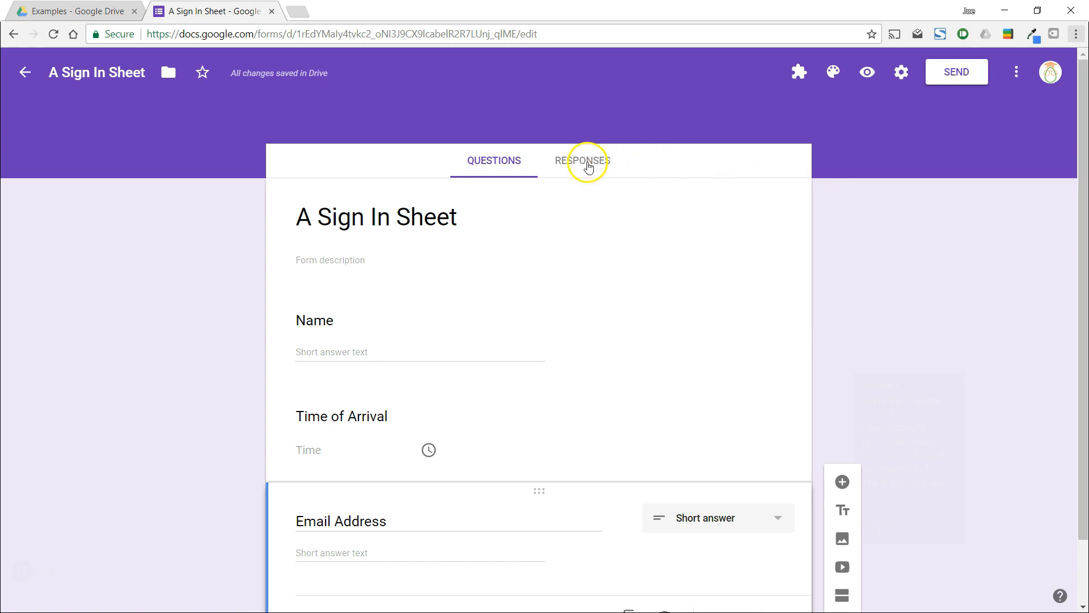
- Link responses to a new spreadsheet 'A Sign In Sheet (Responses)' and return to the form
click(588, 159)
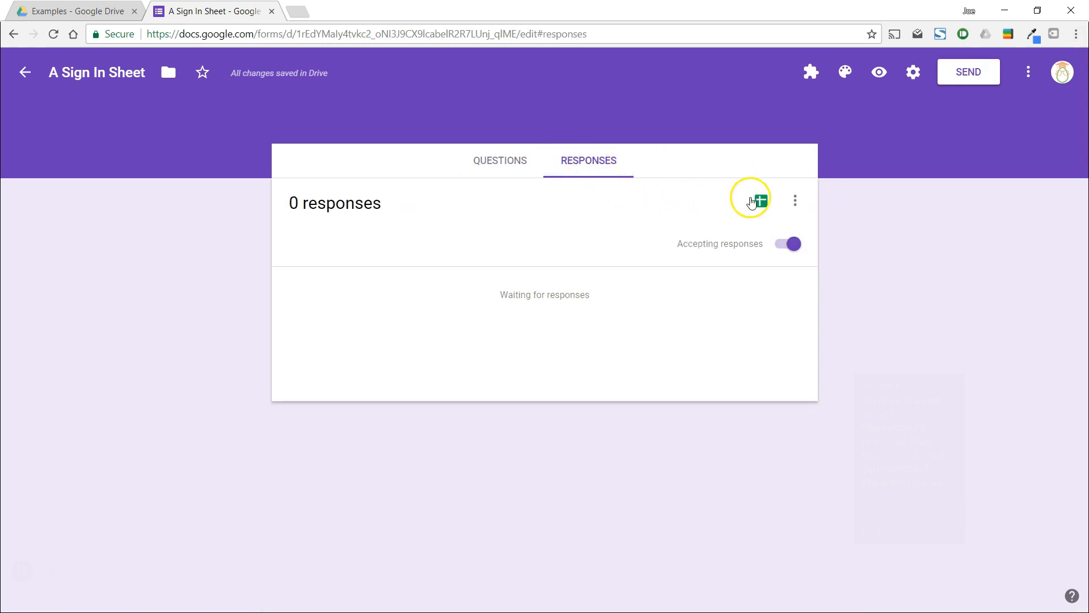
click(759, 200)
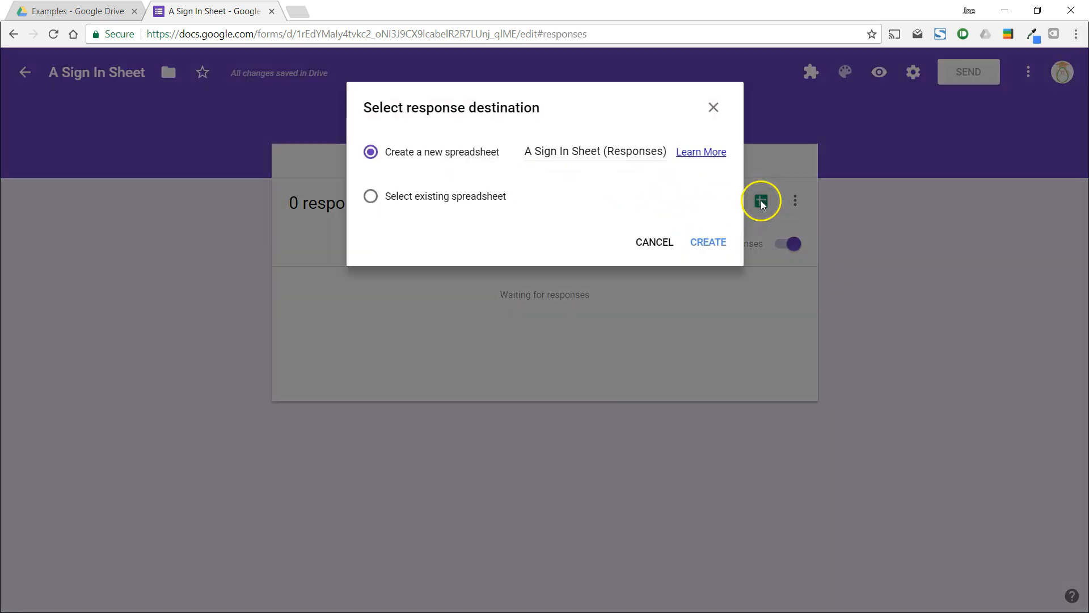
mouse_move(664, 217)
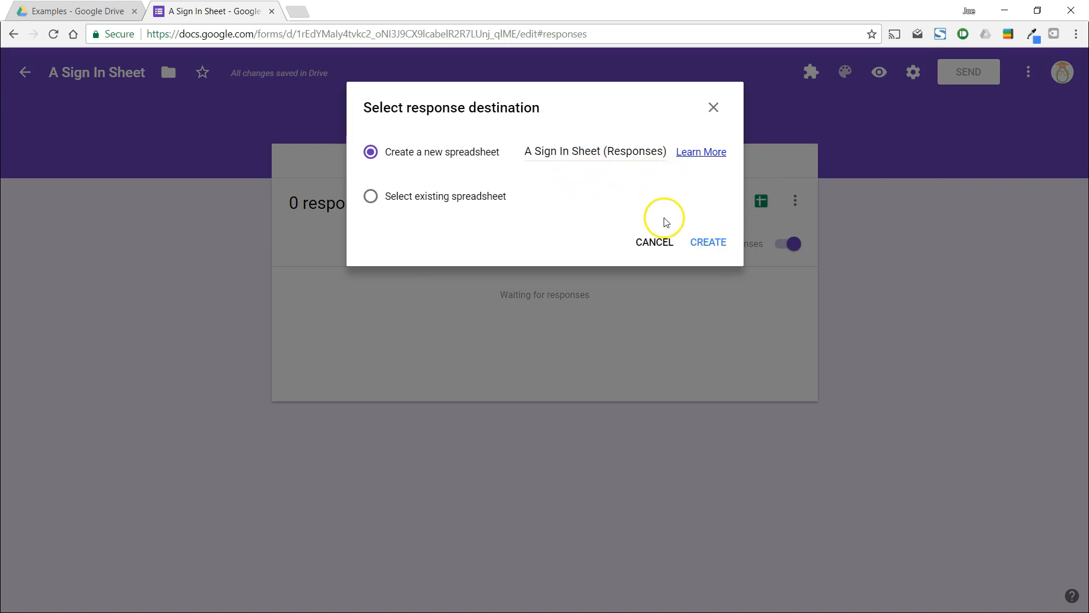
click(708, 242)
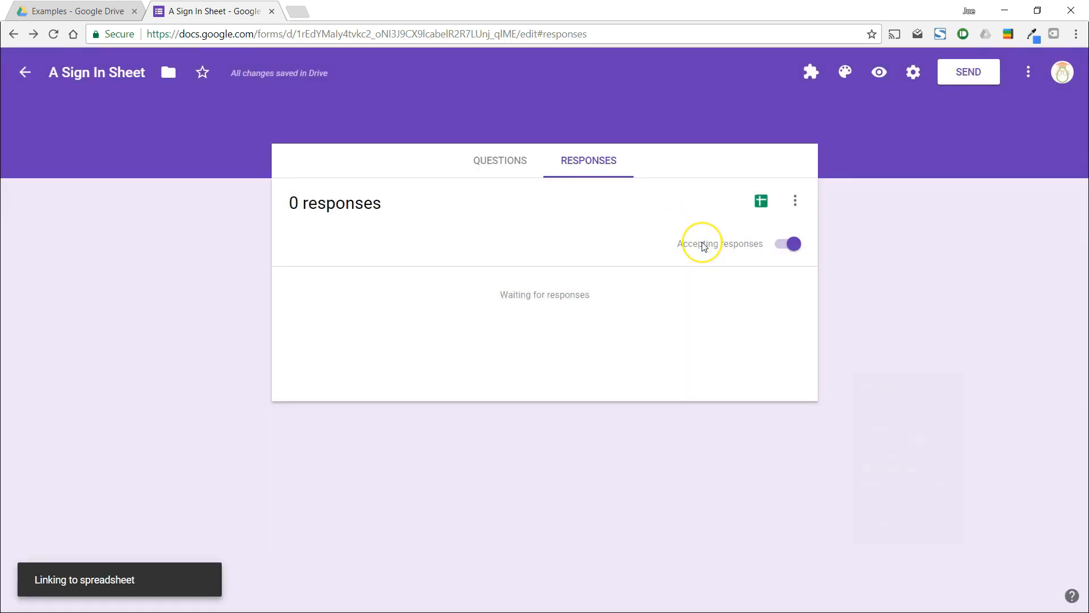
click(760, 201)
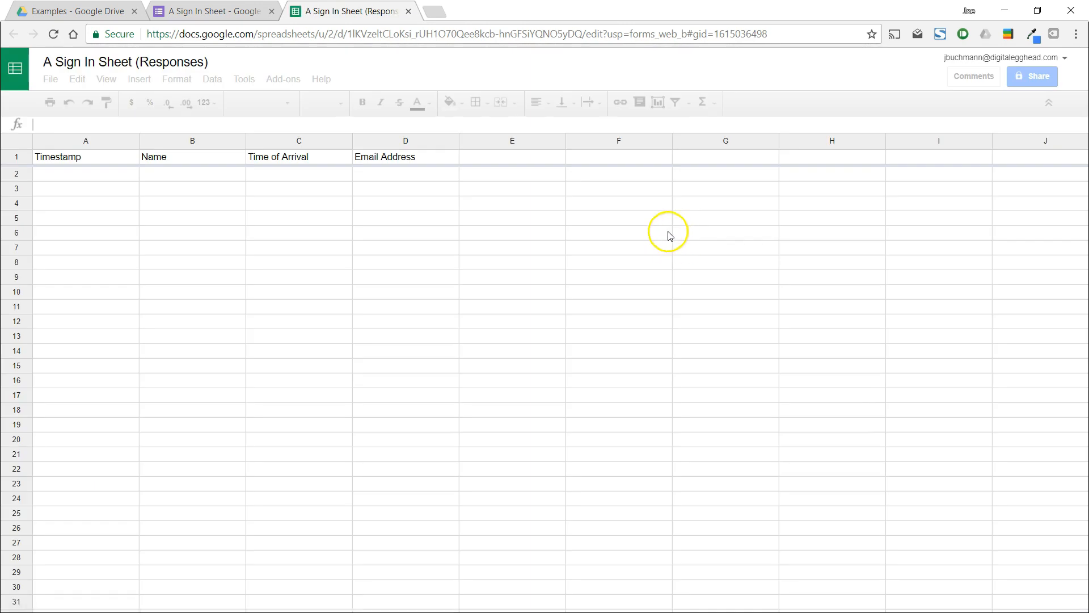
click(211, 12)
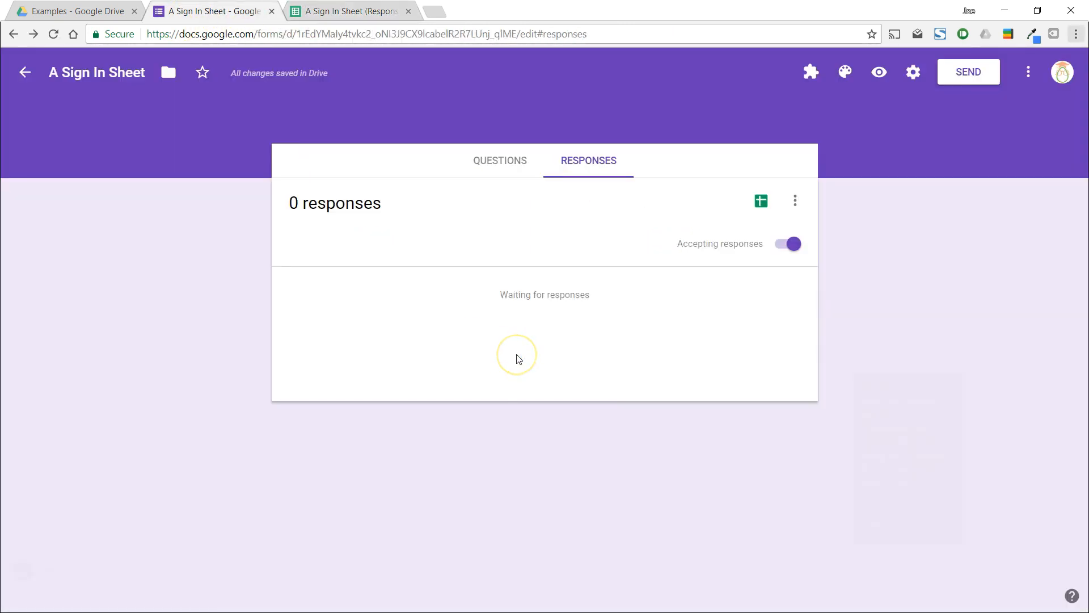
mouse_move(518, 358)
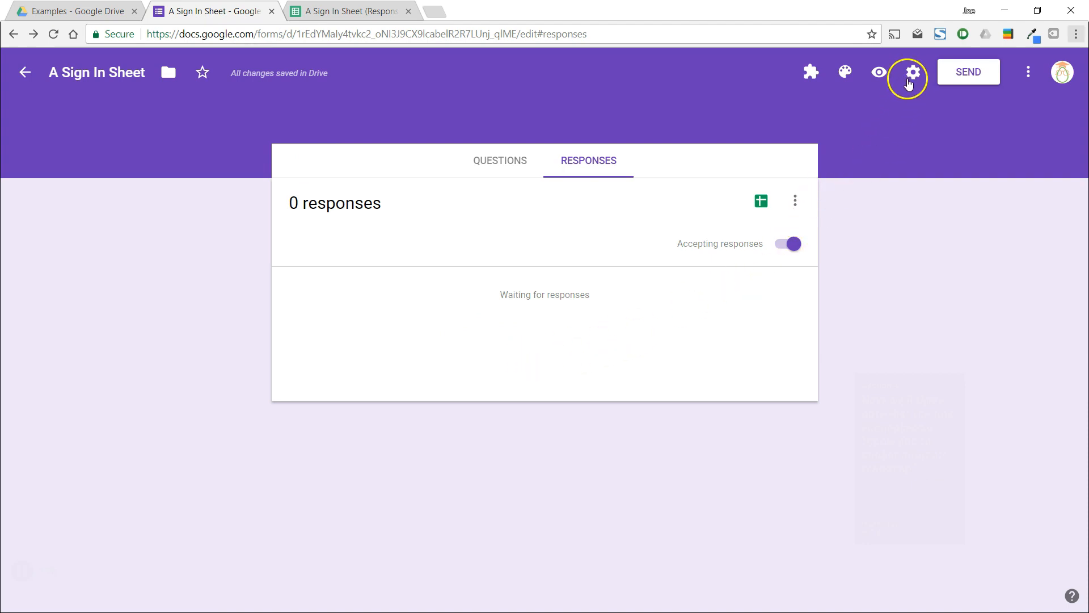
- Enable 'Show link to submit another response' in Presentation settings and save
click(912, 72)
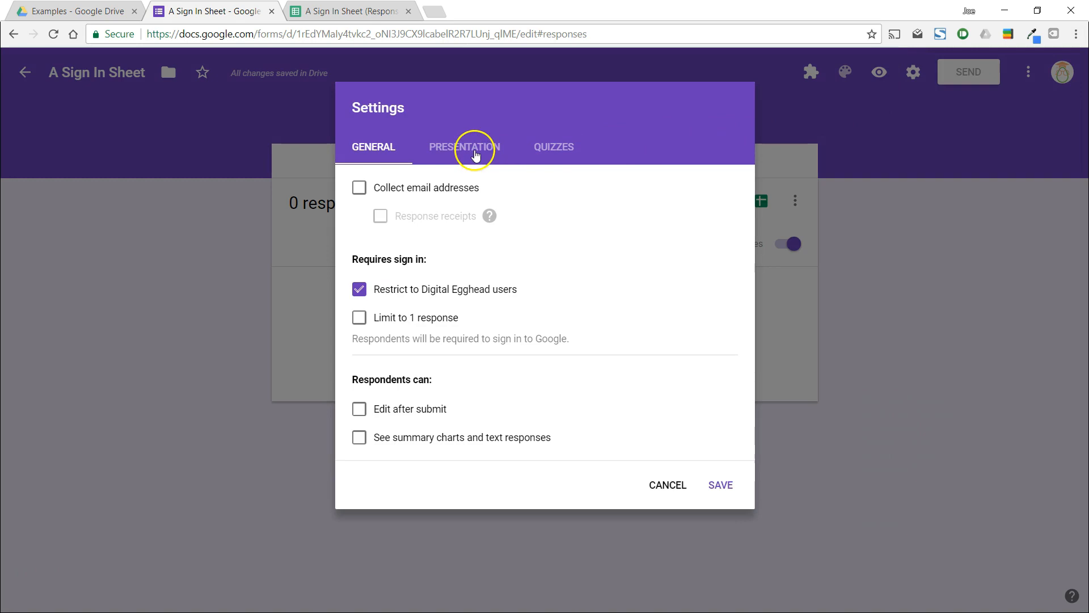
click(464, 147)
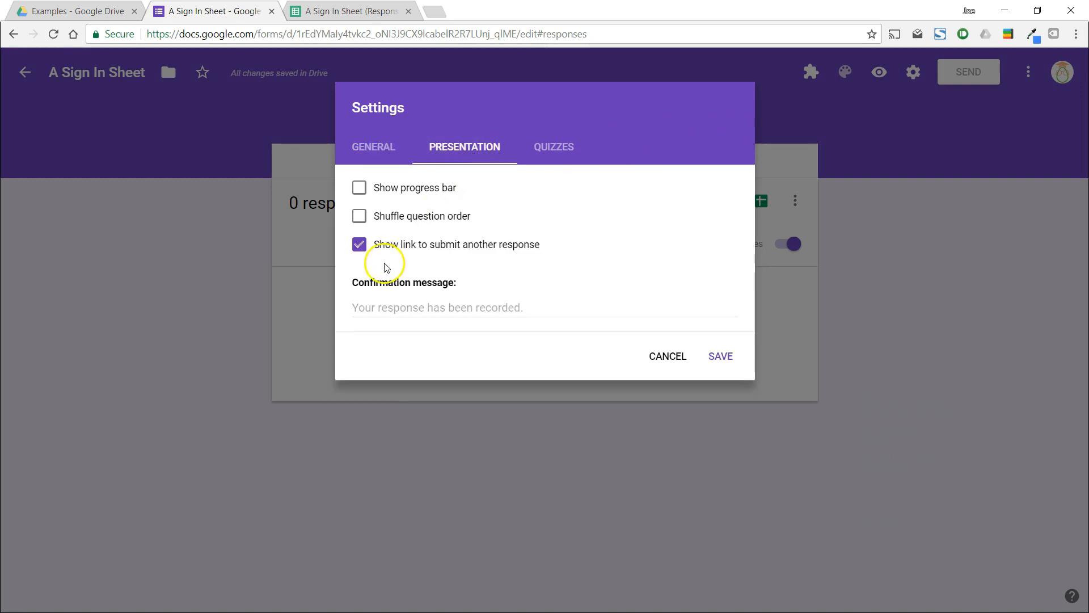
mouse_move(752, 351)
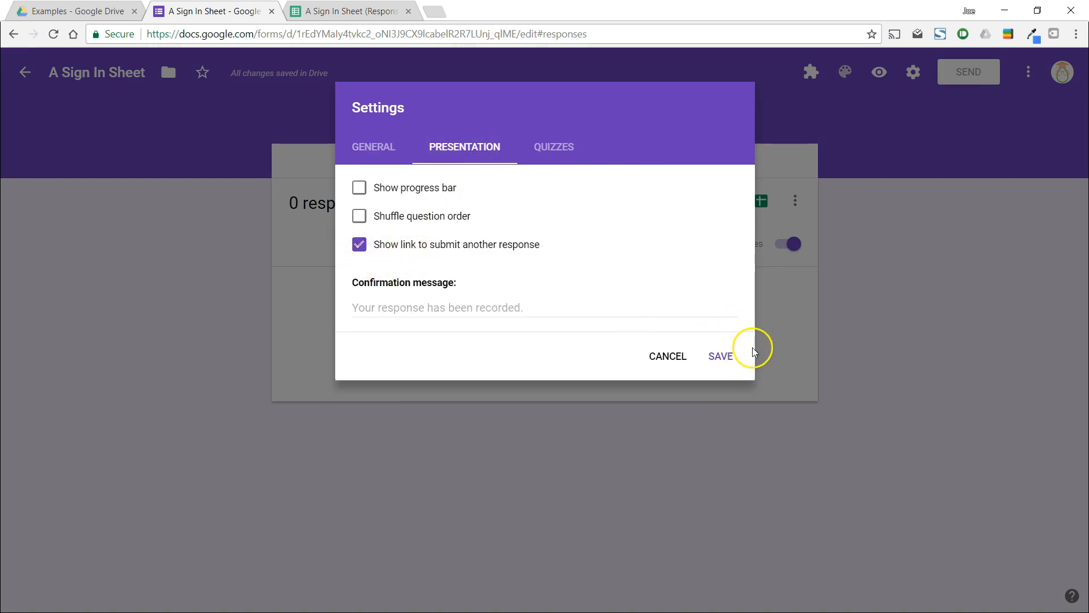
click(720, 355)
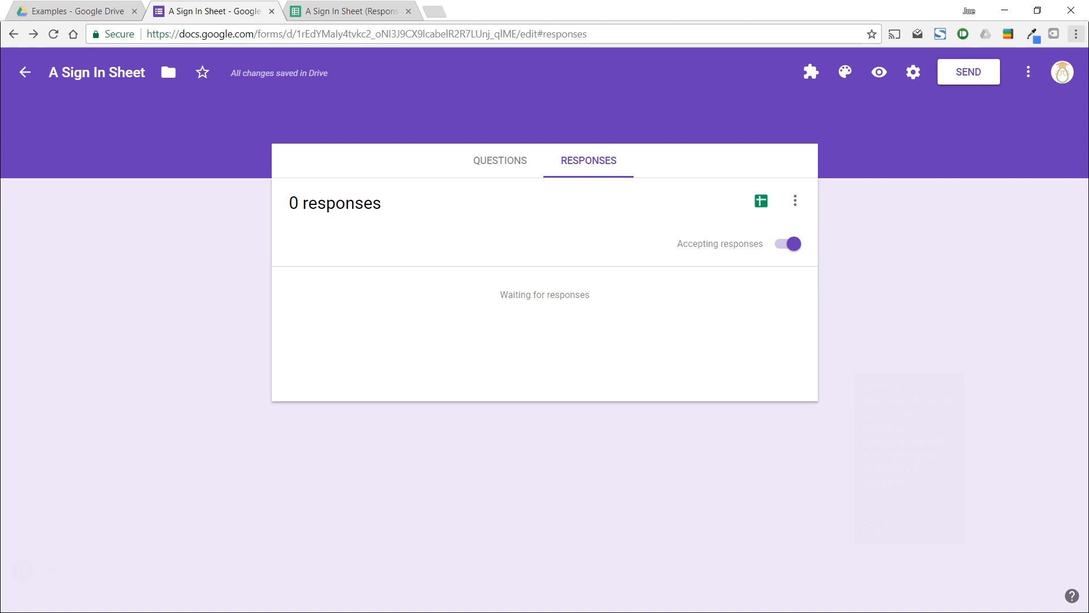
mouse_move(75, 11)
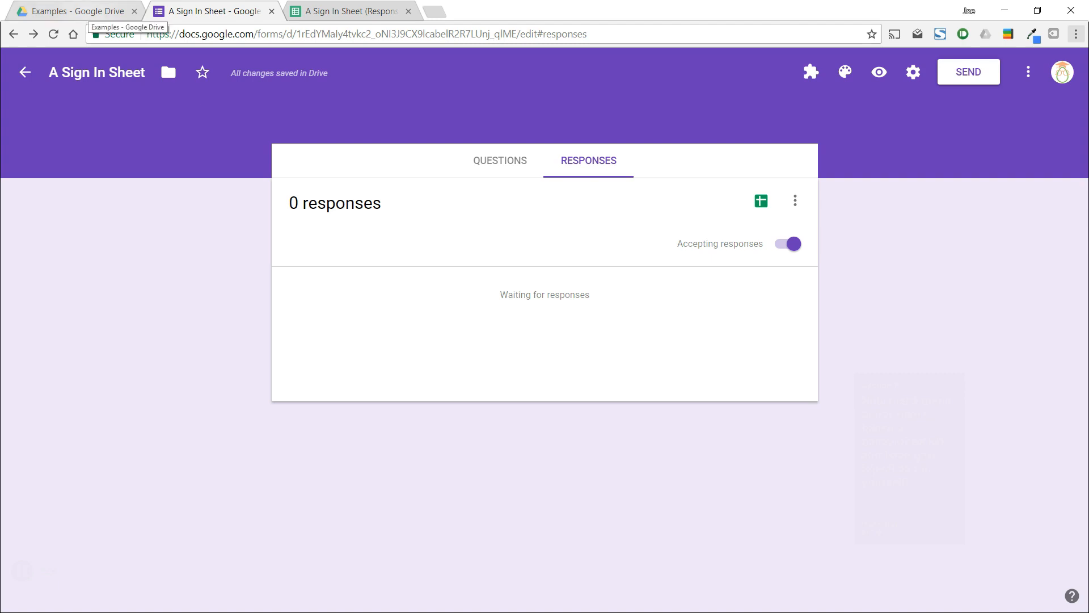